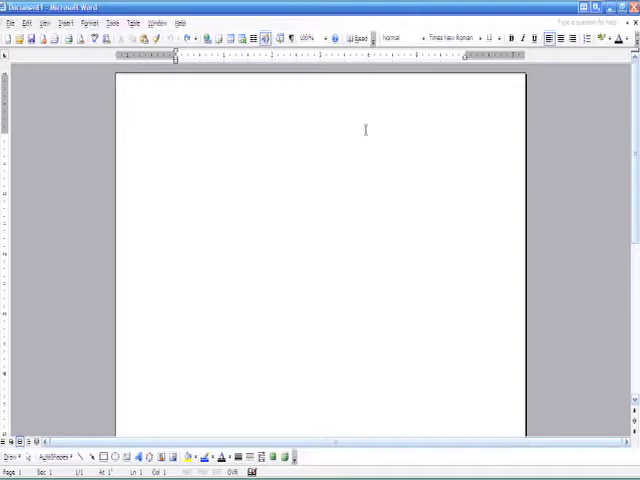
# Step: Write the greeting 'Dear edna,' and below it 'I left the pills in the car'
pyautogui.click(176, 140)
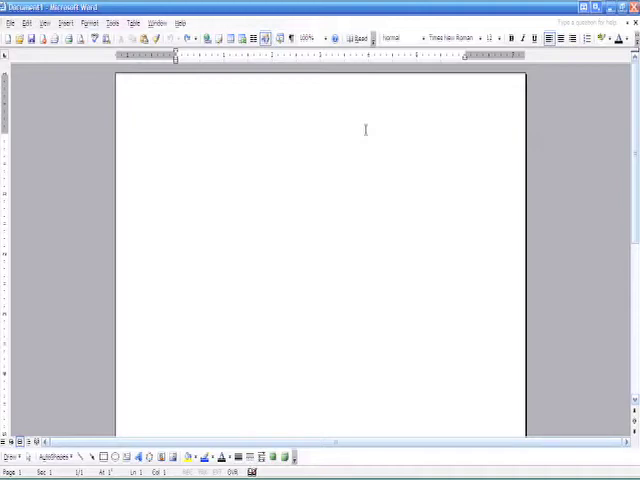
pyautogui.click(176, 140)
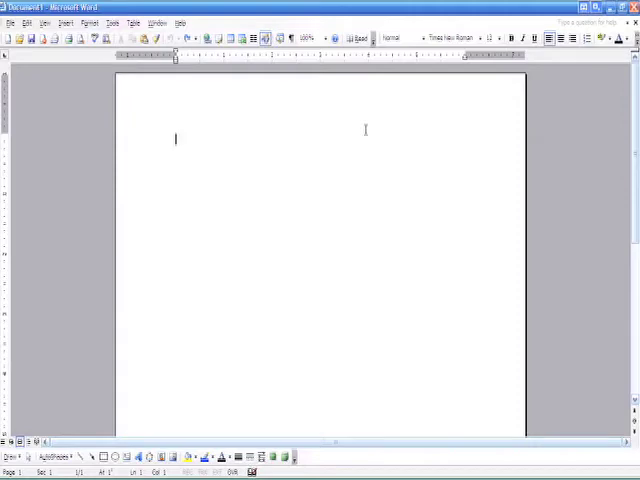
pyautogui.write('Dear')
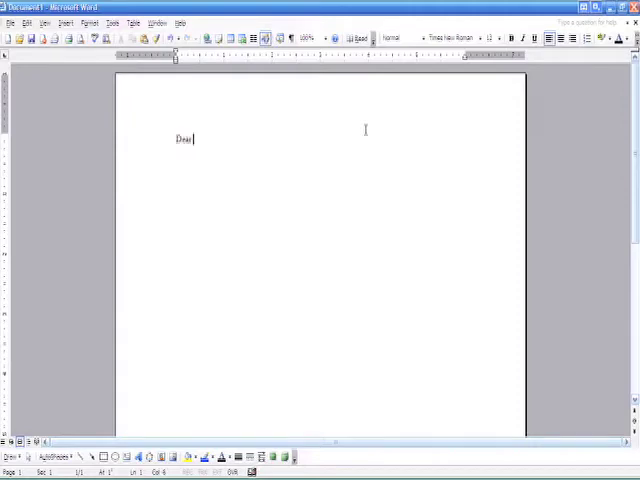
pyautogui.write('edus,')
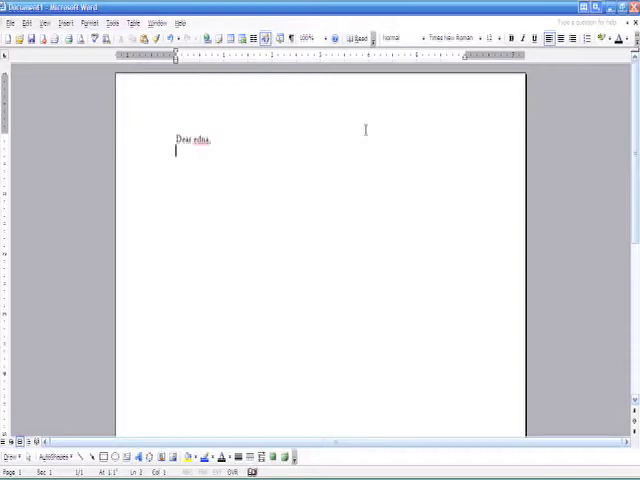
pyautogui.write('I left')
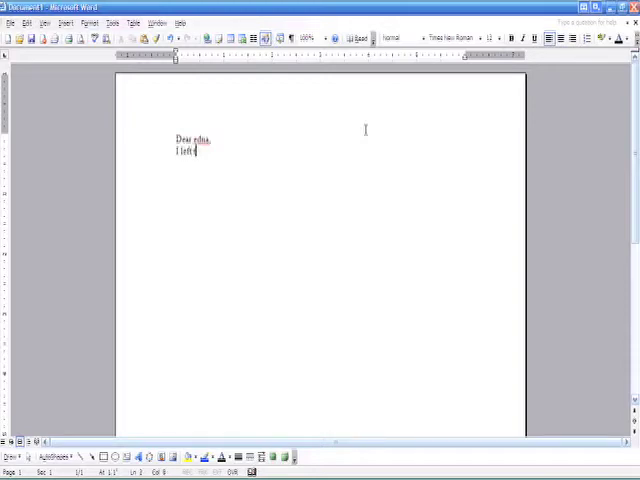
pyautogui.write('the pills')
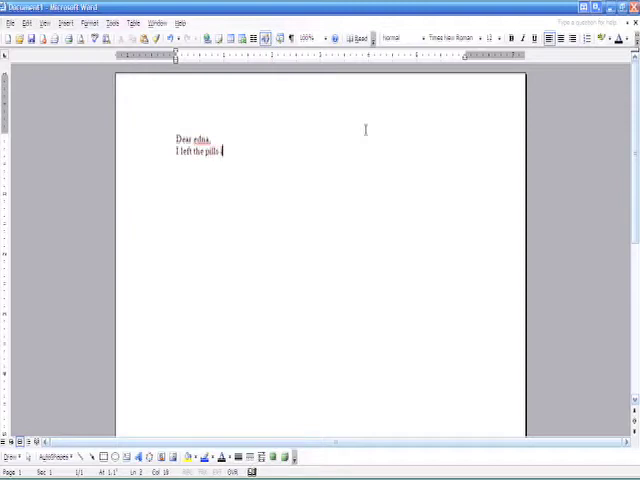
pyautogui.write('in the car')
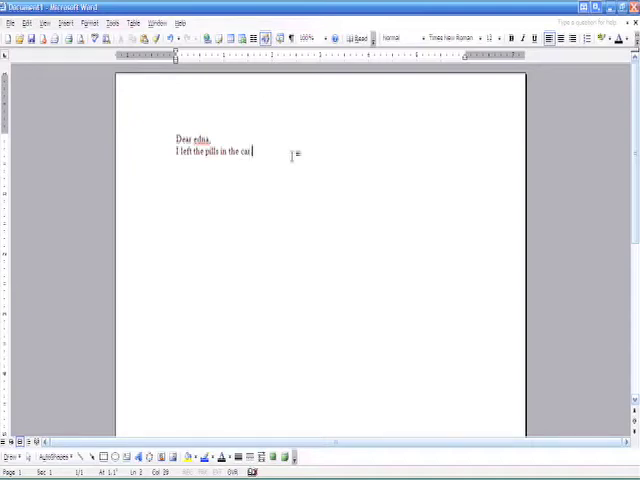
pyautogui.press('ctrl+a')
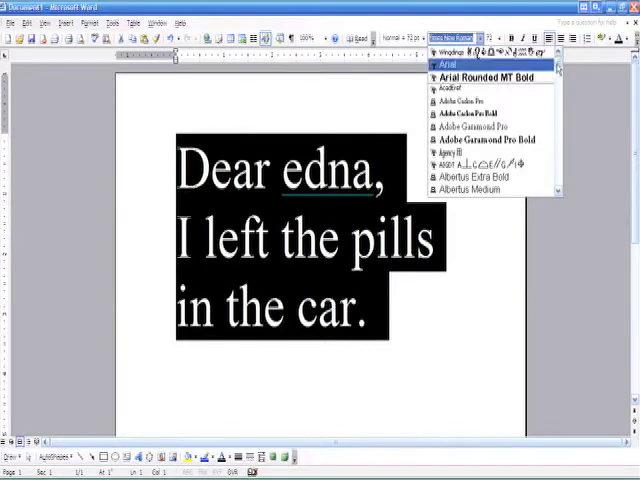
# Step: Scroll down the Font dropdown list toward Wingdings
pyautogui.scroll(-3)
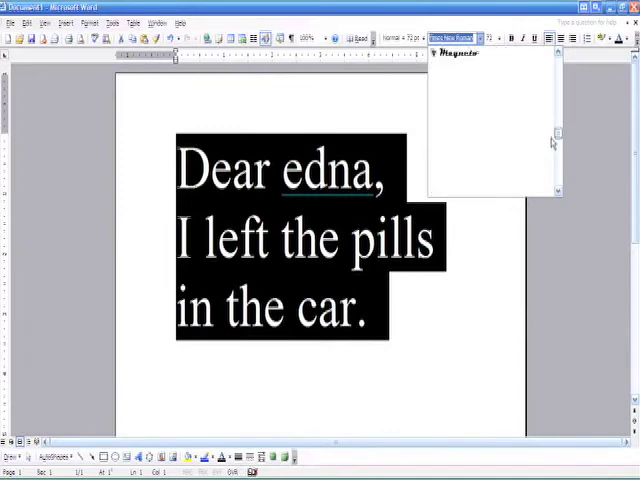
pyautogui.scroll(-3)
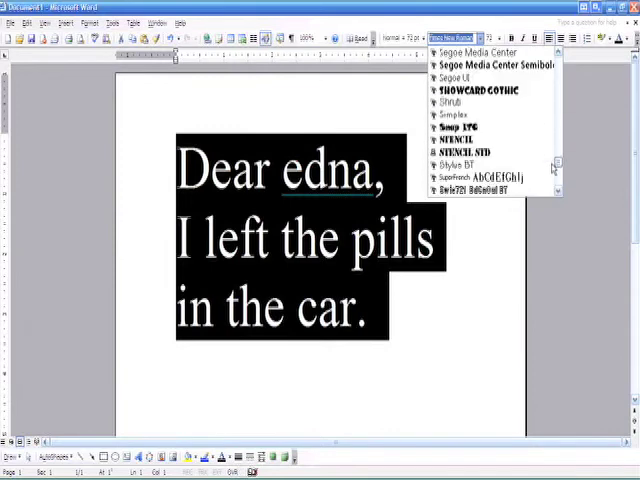
pyautogui.scroll(-3)
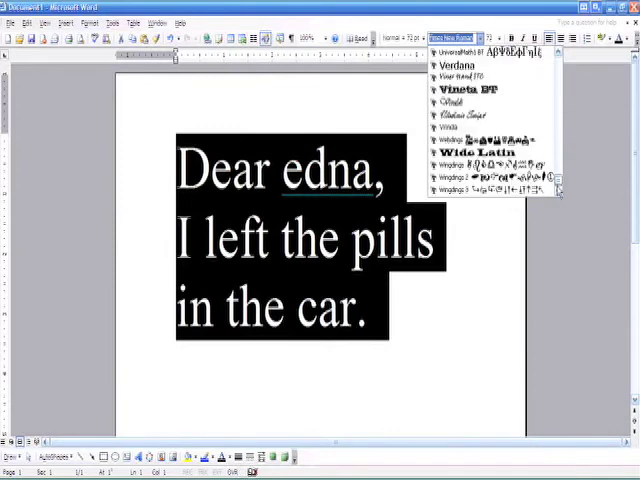
pyautogui.moveTo(480, 164)
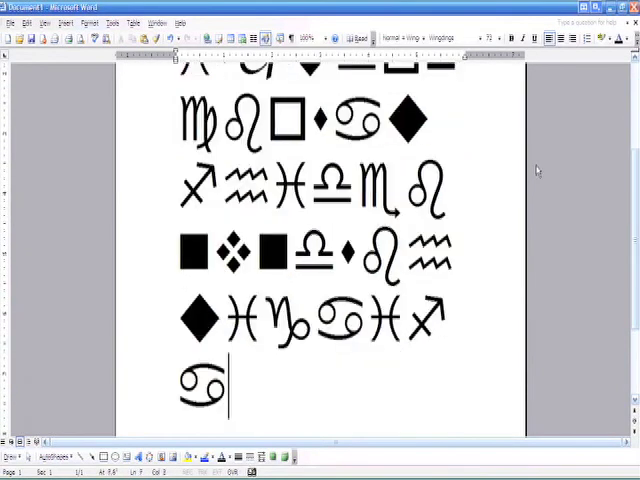
pyautogui.scroll(-3)
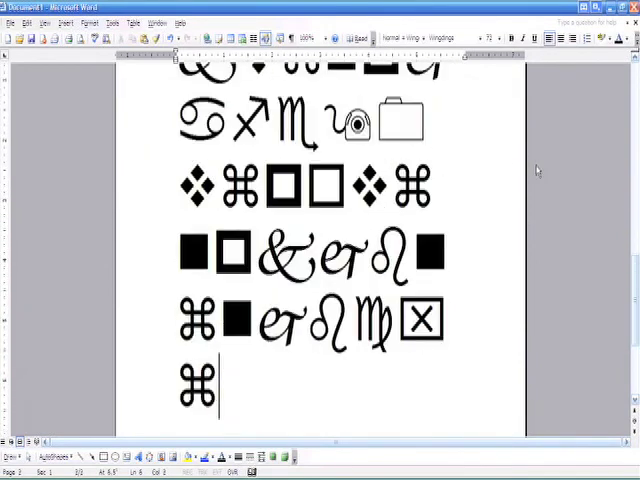
pyautogui.scroll(-3)
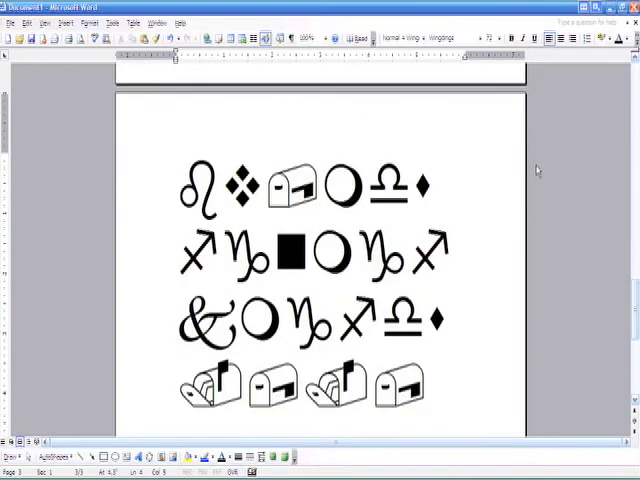
pyautogui.click(424, 384)
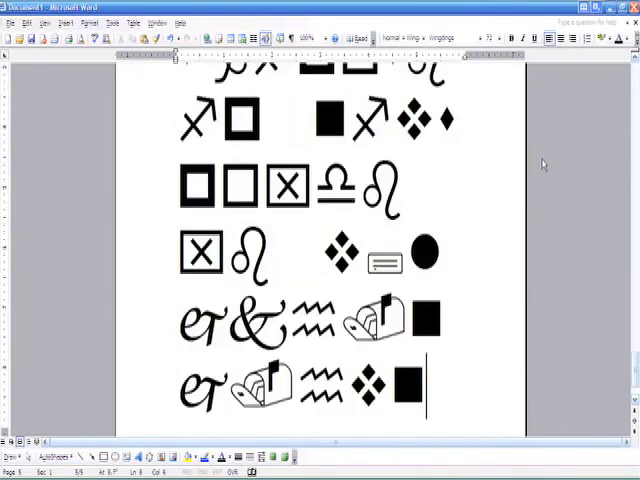
pyautogui.scroll(-3)
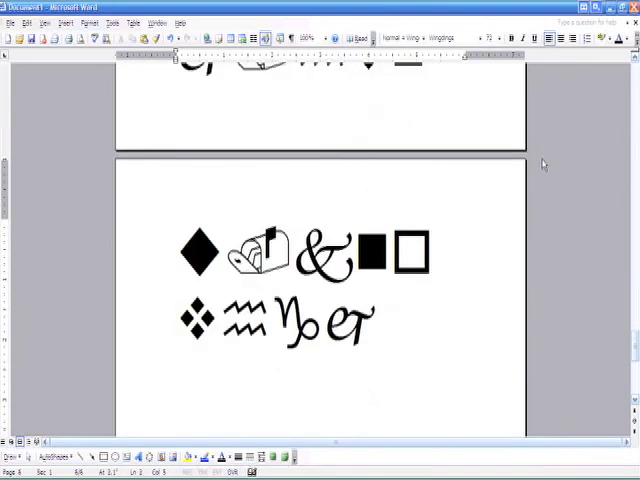
pyautogui.click(370, 324)
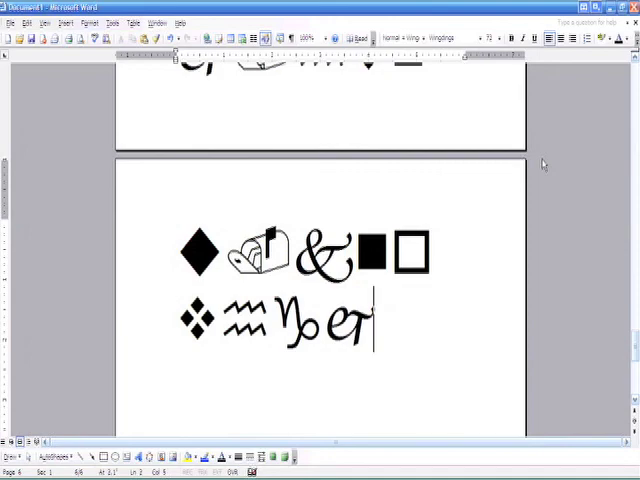